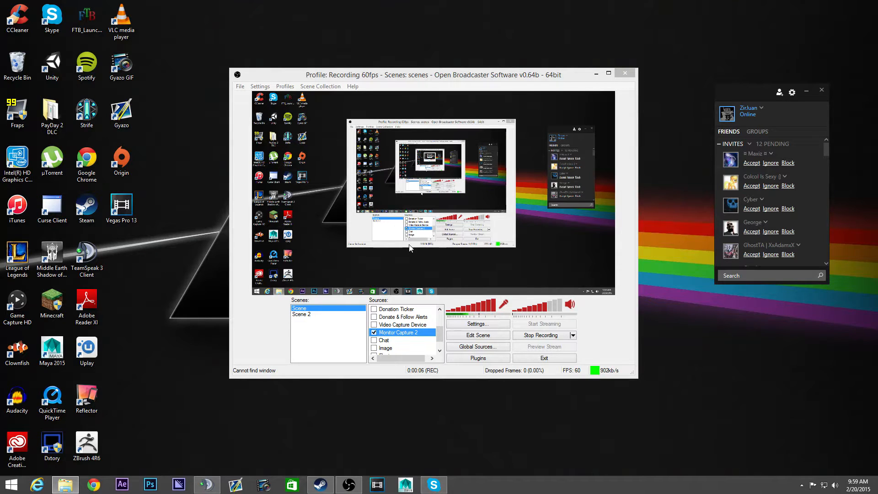
Peek at the settings options list and close it without choosing anything
left_click(260, 86)
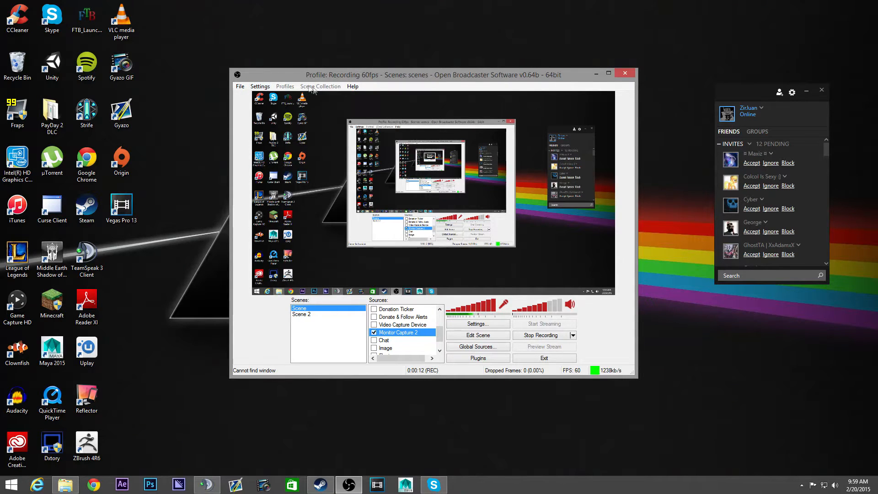
left_click(259, 87)
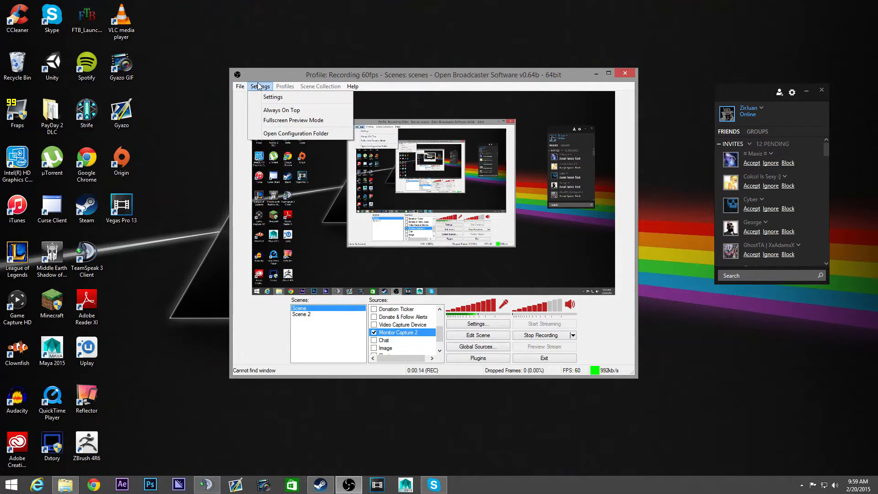
mouse_move(273, 97)
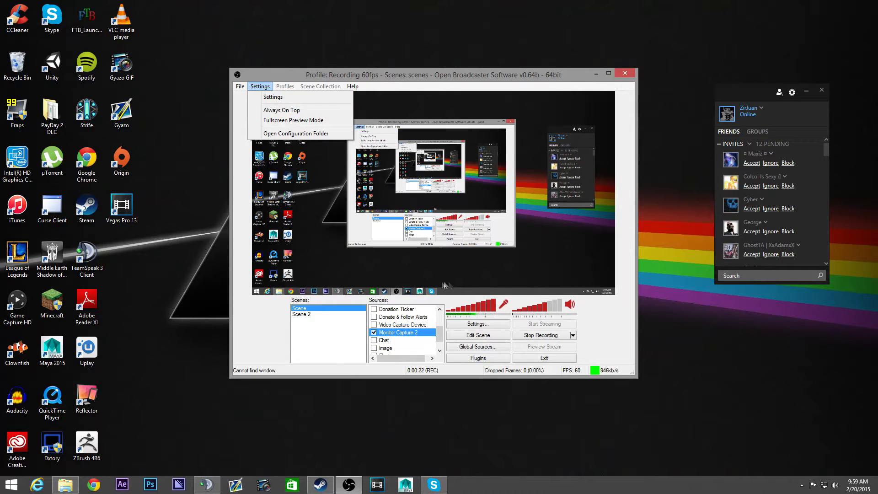
left_click(426, 263)
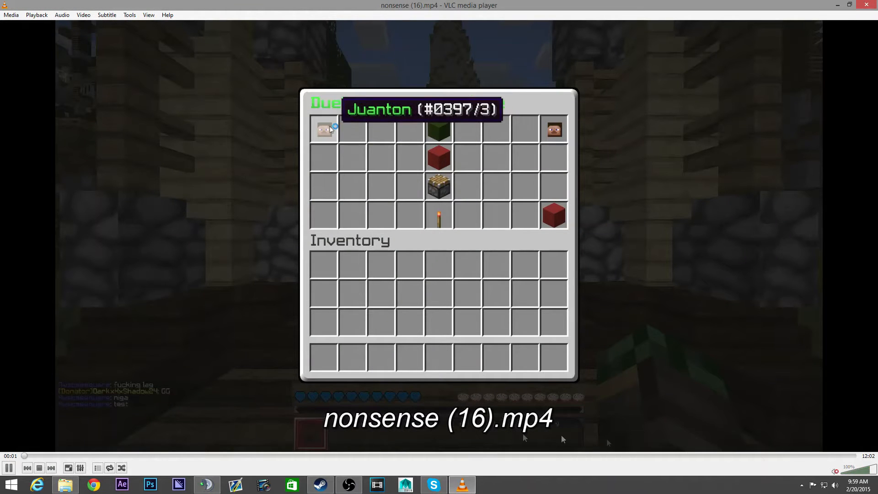
Skip the gameplay video ahead to around 4:36 and leave it paused
left_click(10, 467)
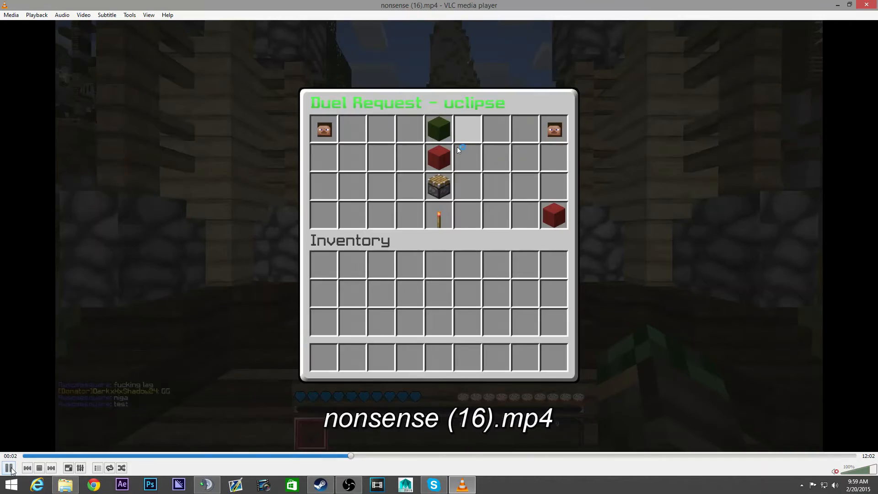
left_click(9, 468)
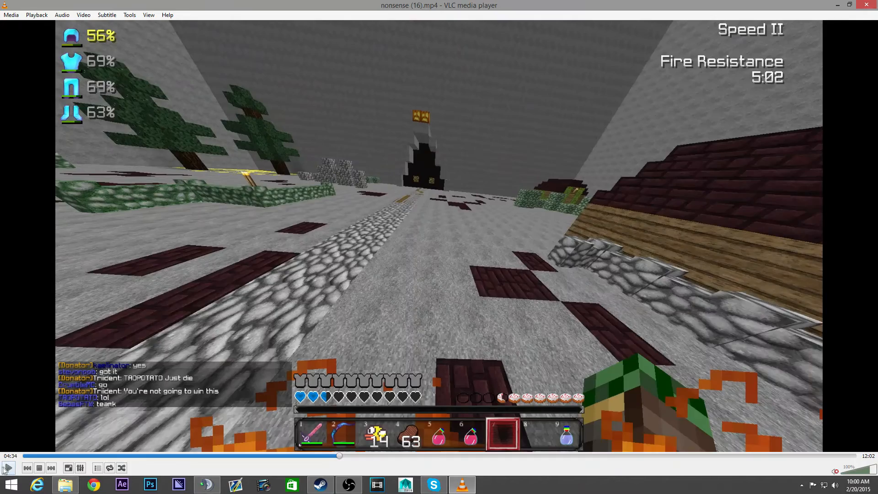
left_click(8, 467)
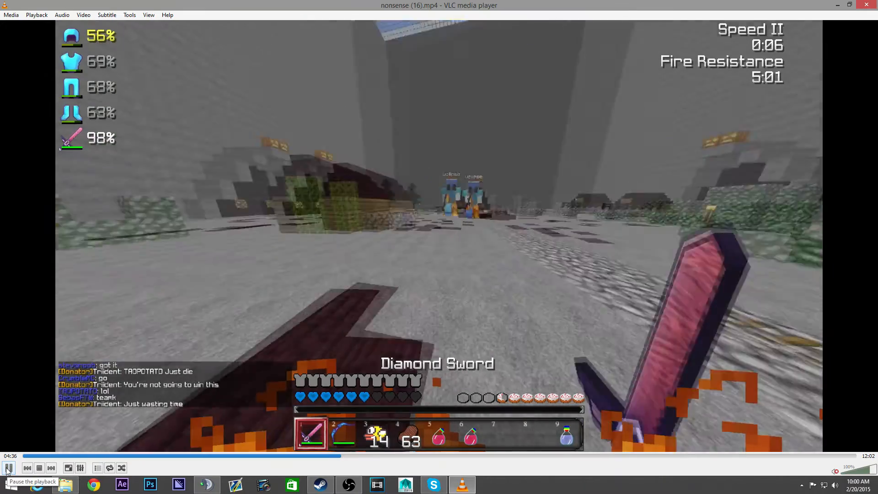
left_click(8, 467)
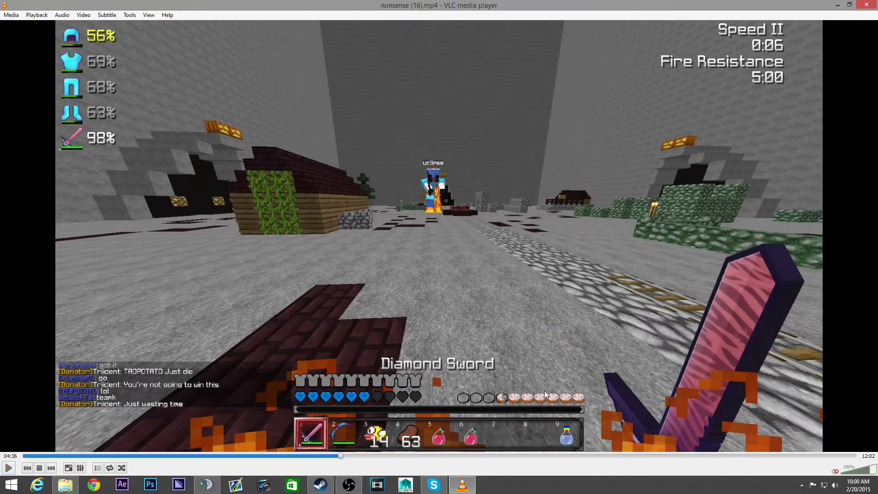
mouse_move(603, 185)
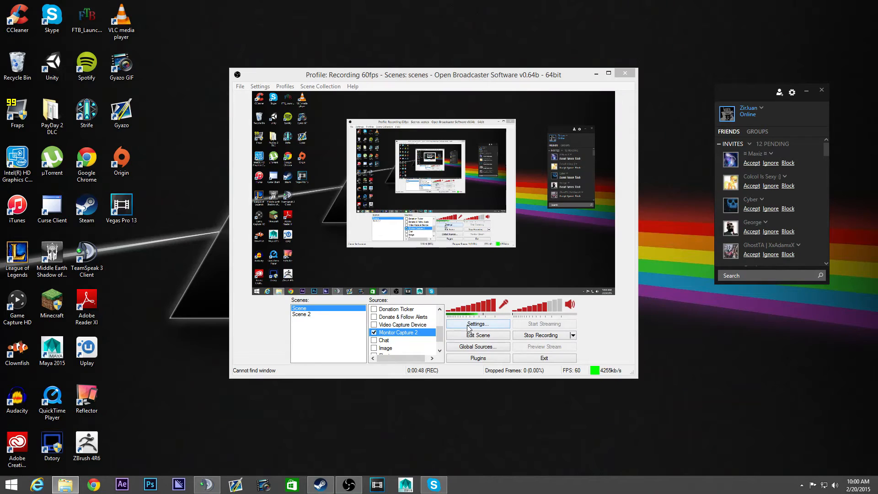
Review Encoding (Quick Sync, 40000 max bitrate), Video (1920x1080 at 60 FPS) and Audio settings
left_click(477, 324)
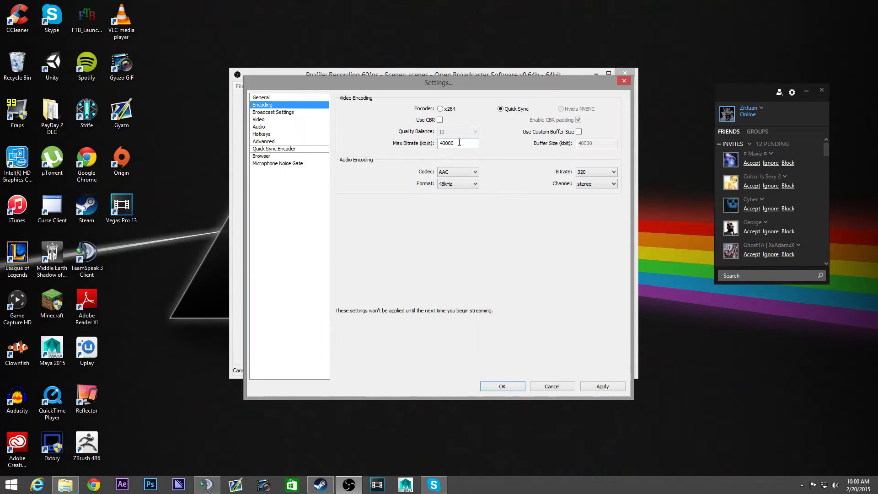
mouse_move(278, 126)
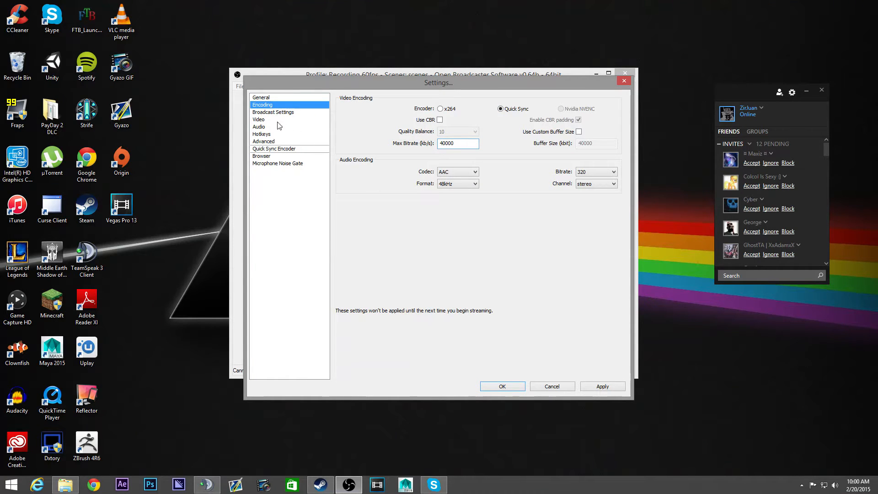
left_click(273, 112)
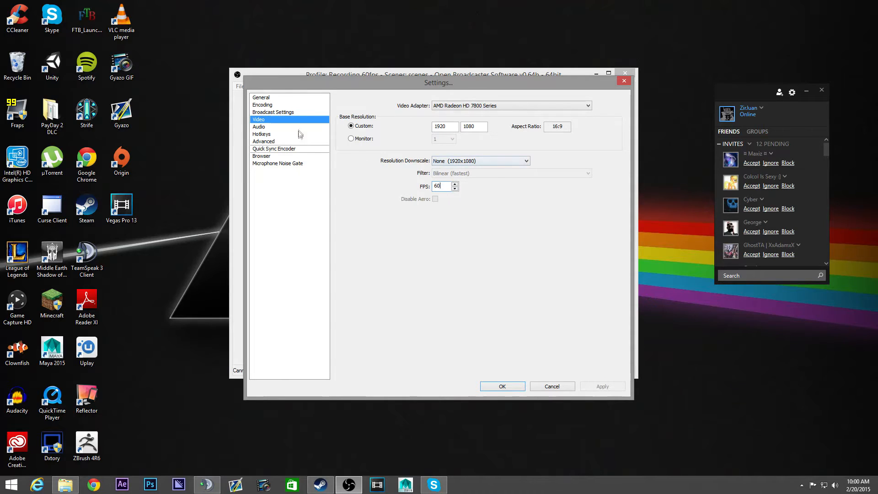
left_click(259, 127)
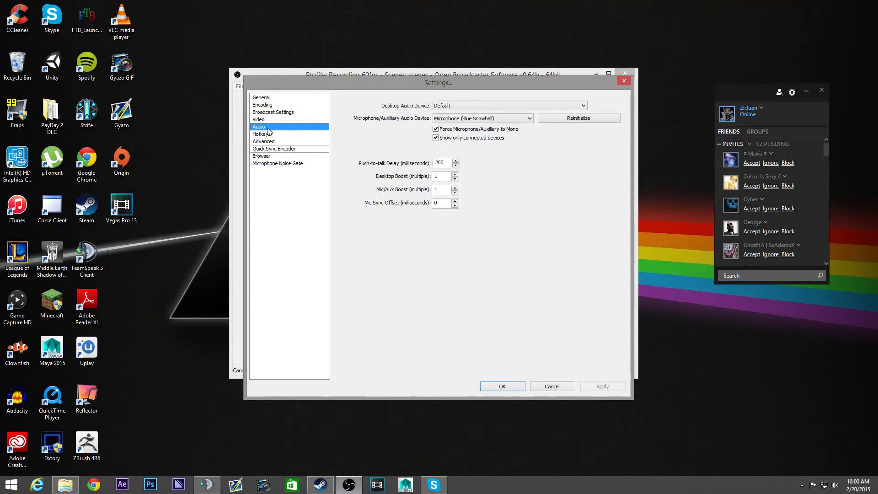
mouse_move(282, 147)
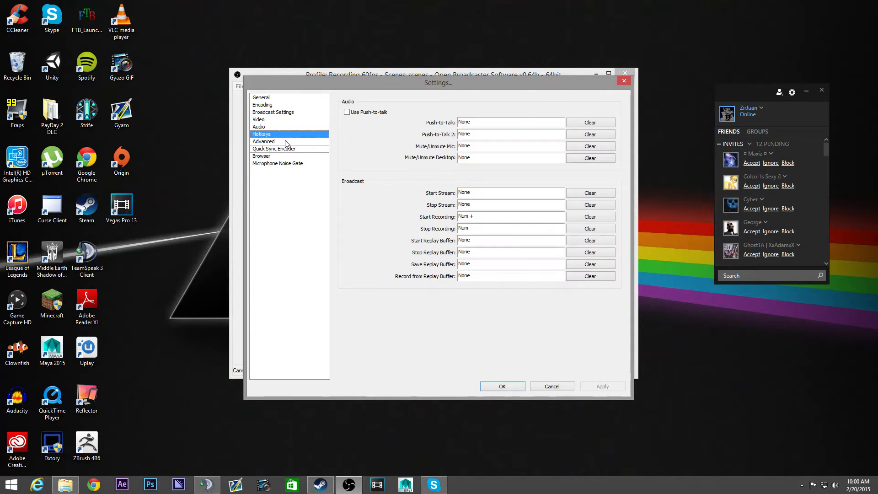
Confirm the Advanced Quick Sync preset is 1 (Best Quality) and view the Quick Sync Encoder page
left_click(264, 141)
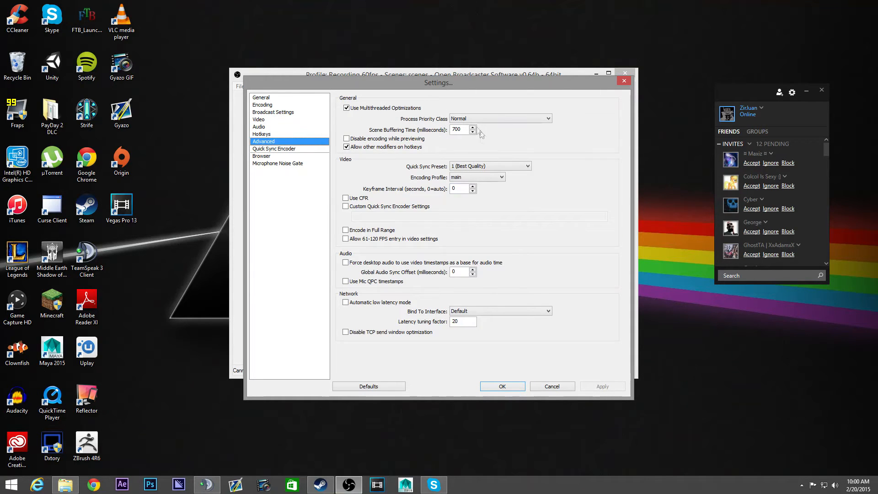
left_click(525, 166)
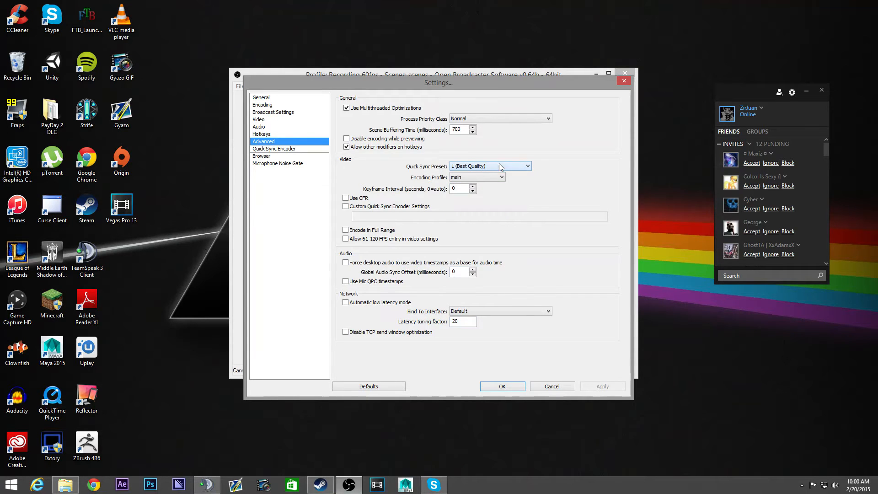
mouse_move(304, 152)
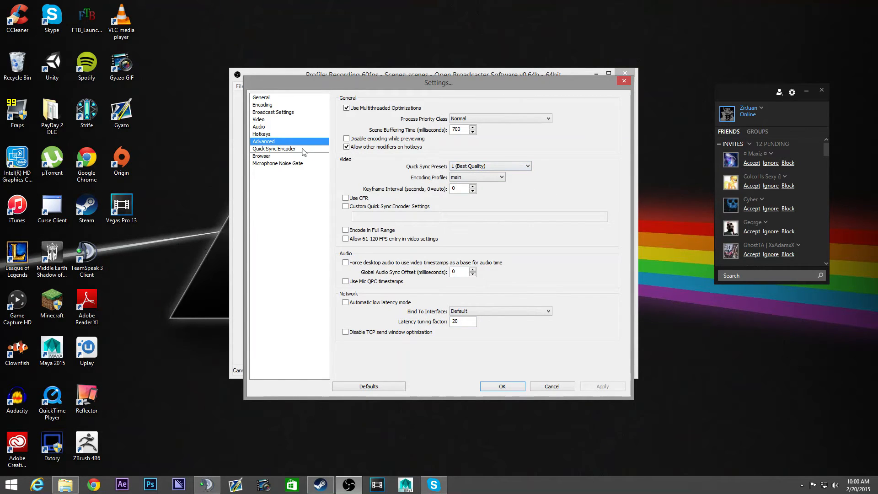
left_click(274, 148)
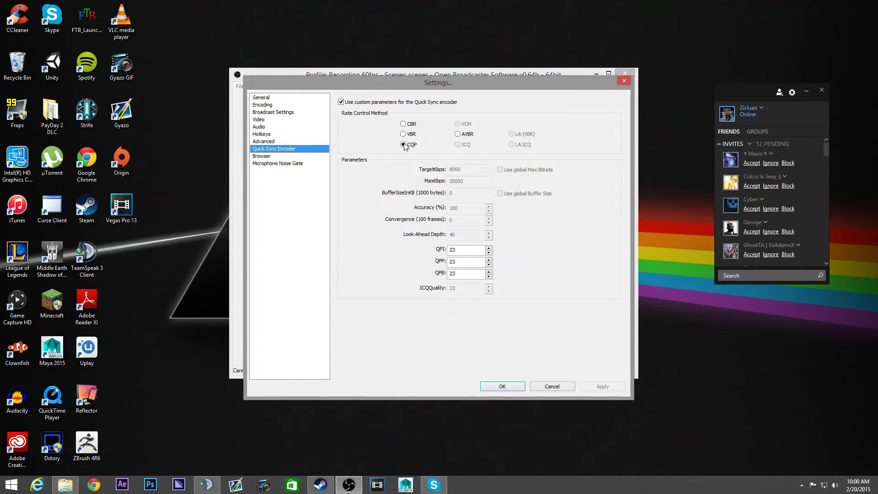
Choose CQP rate control and set the QPP and QPB quantizer values to 23
left_click(403, 144)
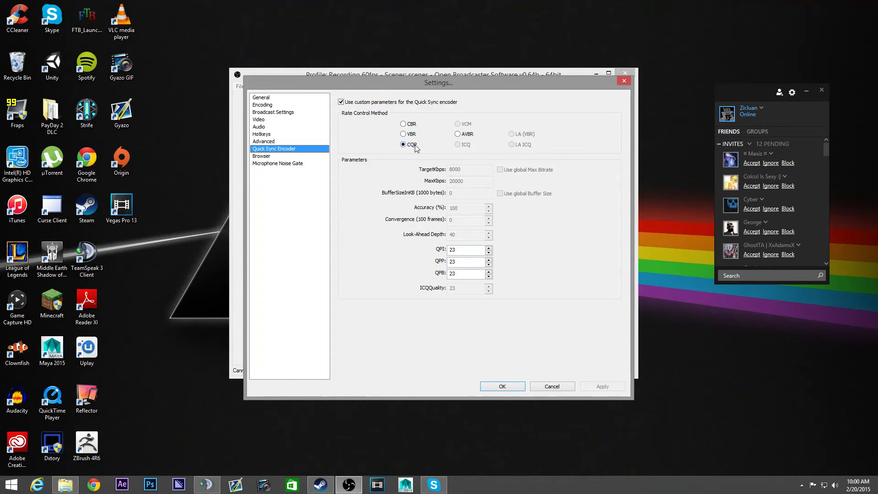
mouse_move(476, 148)
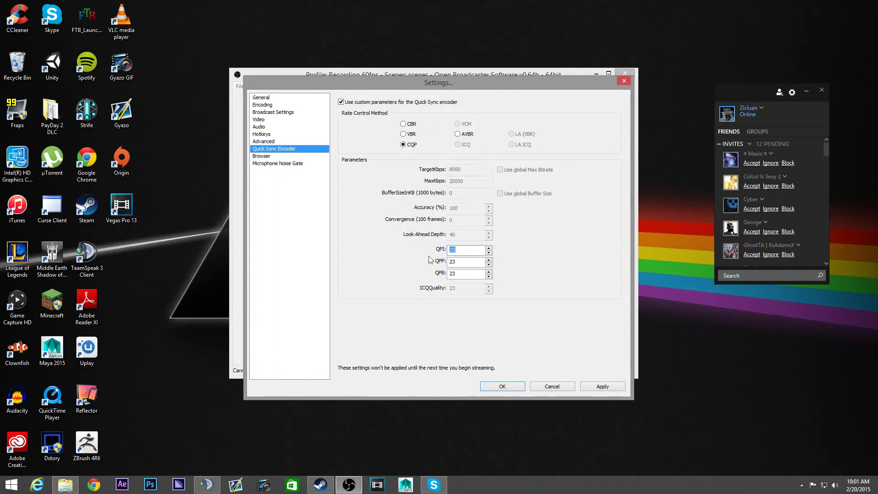
left_click(468, 262)
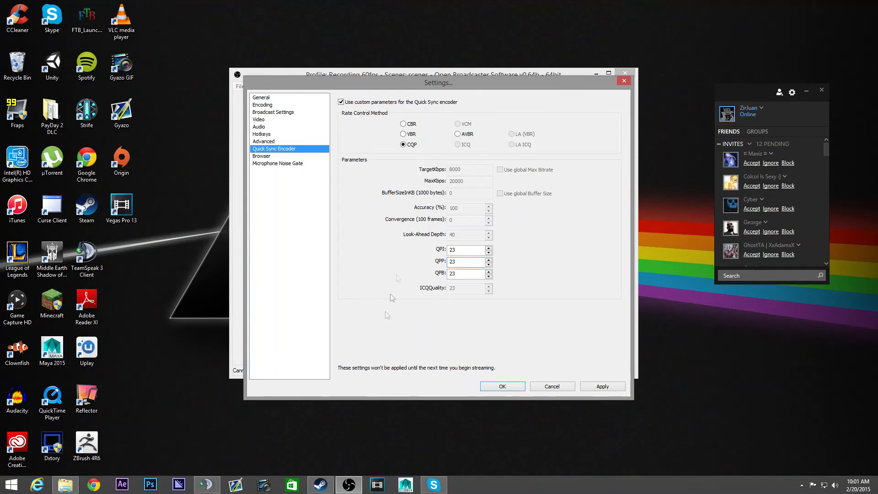
left_click(468, 273)
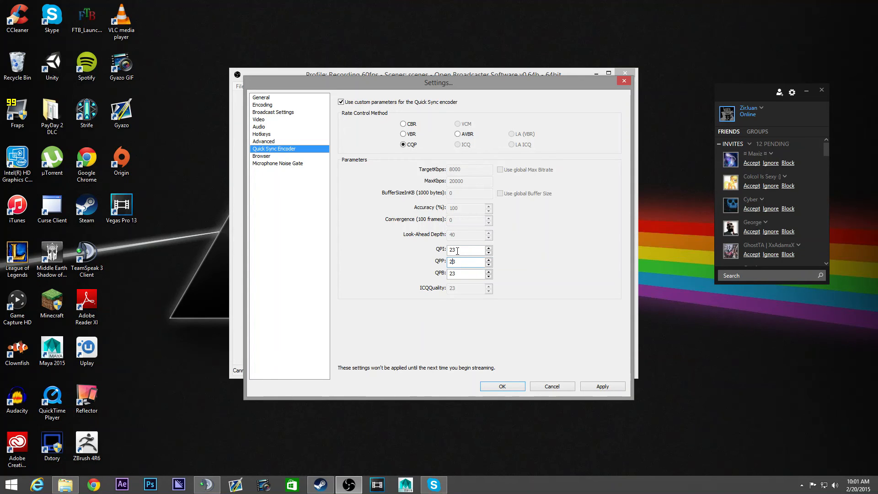
mouse_move(463, 241)
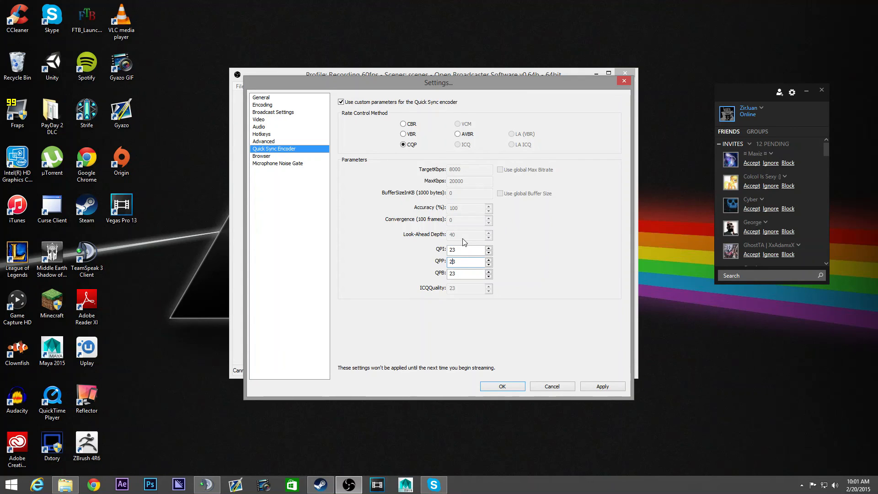
mouse_move(526, 316)
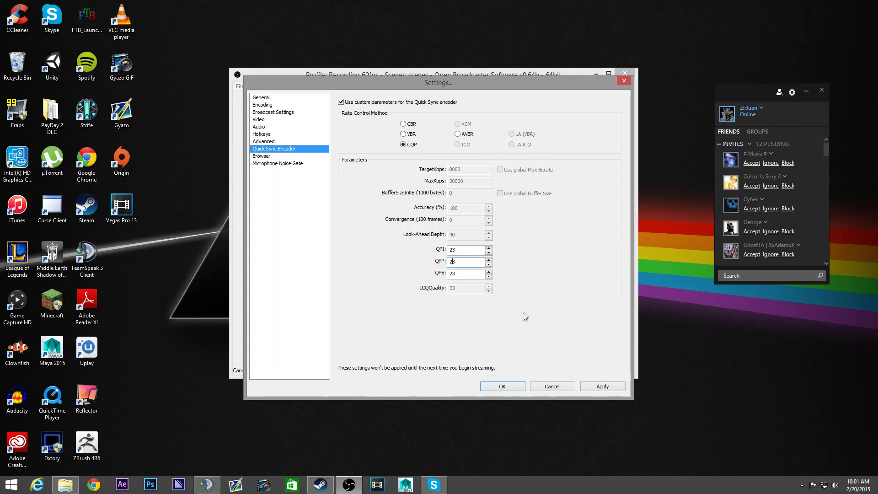
mouse_move(526, 294)
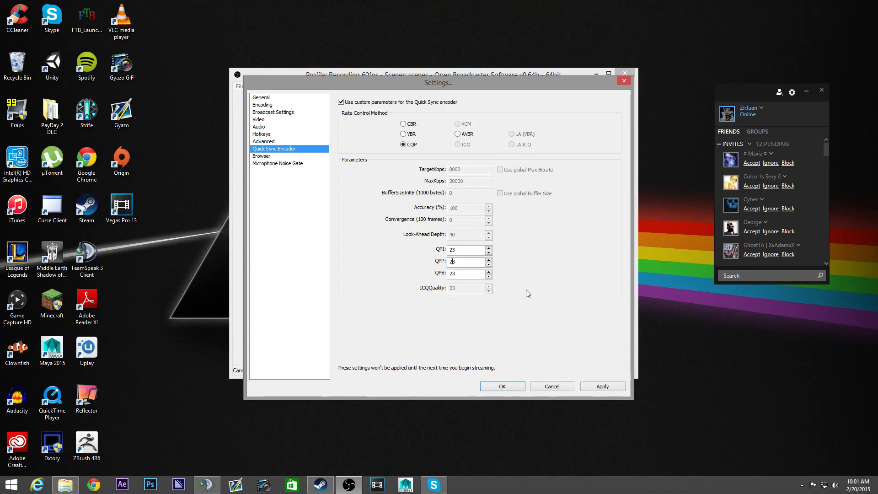